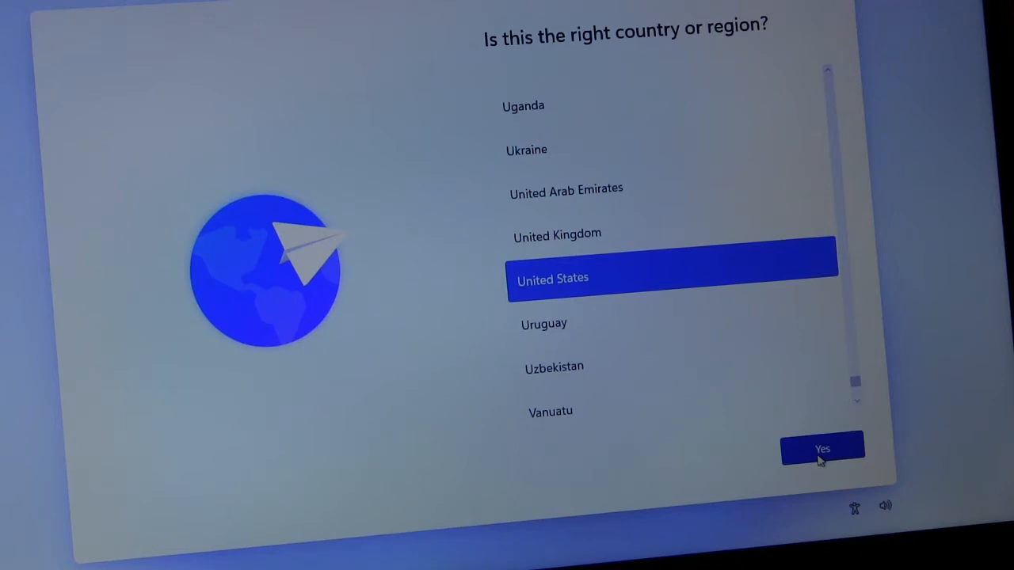
Confirm United States as the region and US as the keyboard layout.
{"action": "left_click", "coordinate": [822, 450]}
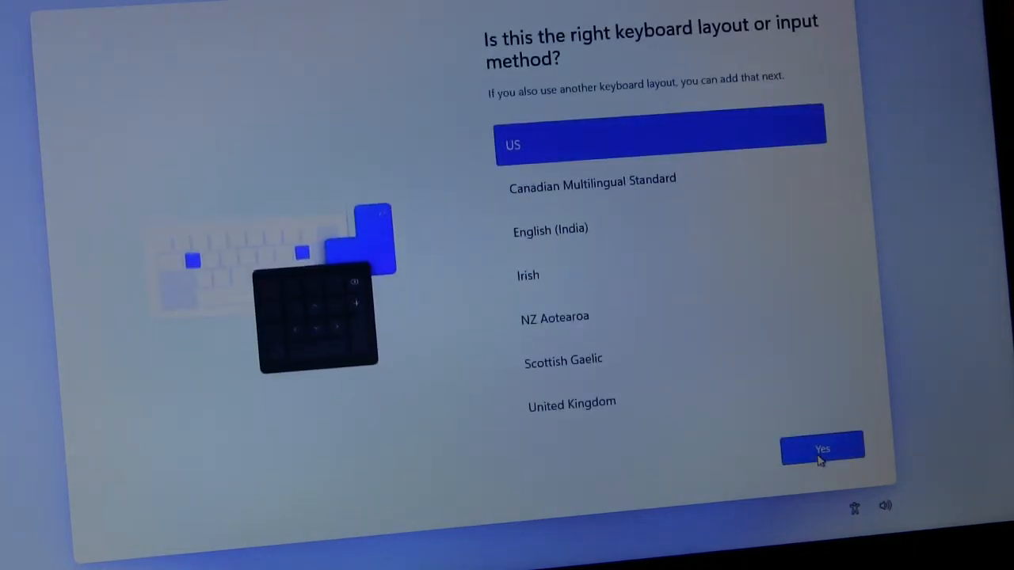
{"action": "left_click", "coordinate": [821, 450]}
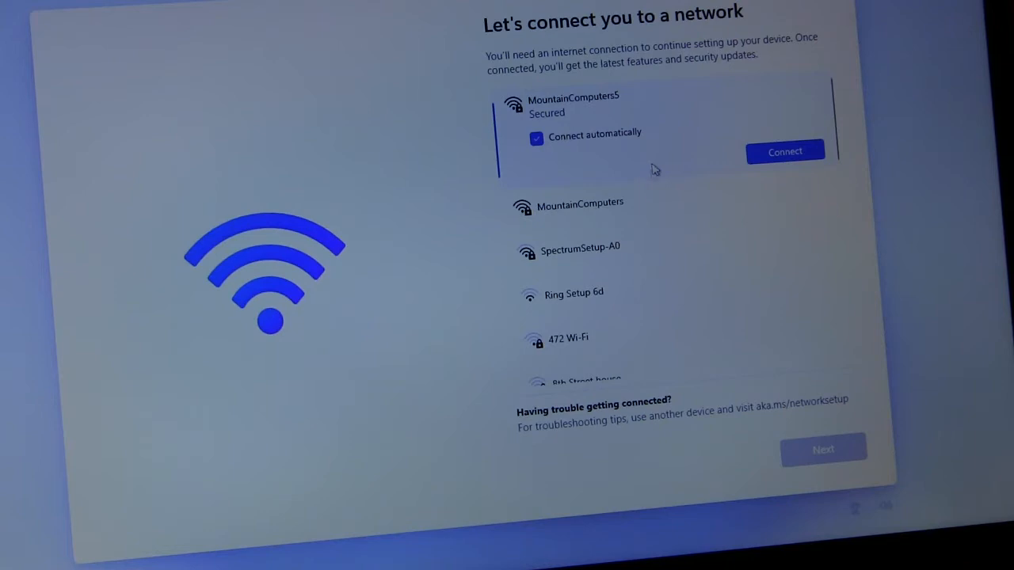
Connect to the MountainComputers5 Wi-Fi network by submitting its security key.
{"action": "left_click", "coordinate": [784, 152]}
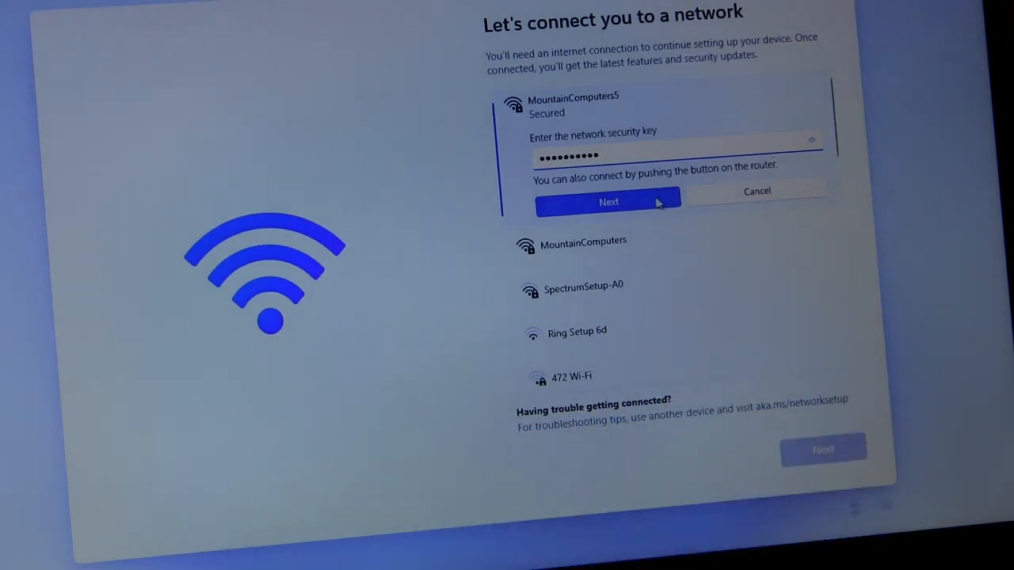
{"action": "left_click", "coordinate": [608, 203]}
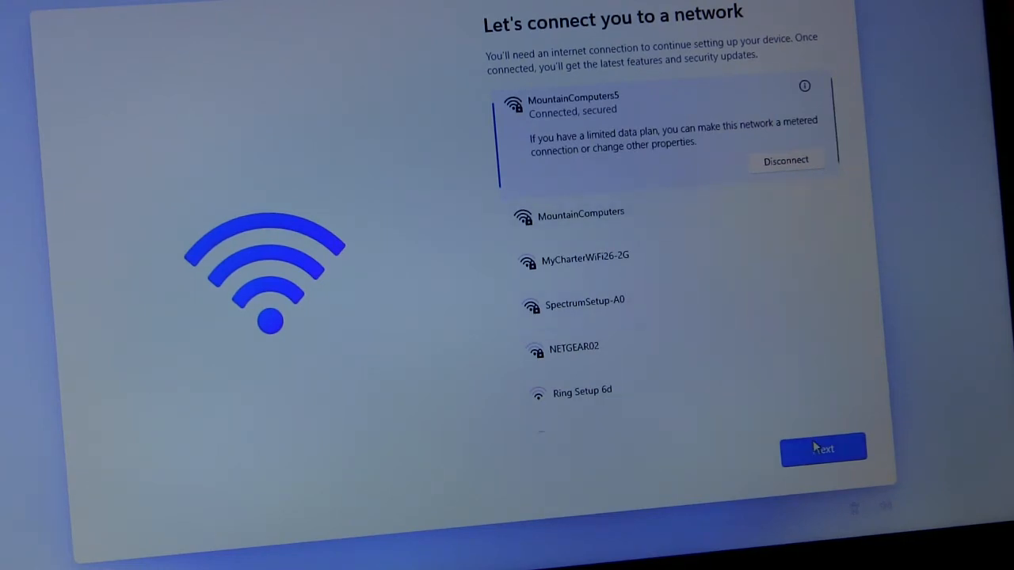
Continue past the network page and accept the license agreement to reach Microsoft sign-in.
{"action": "left_click", "coordinate": [824, 449]}
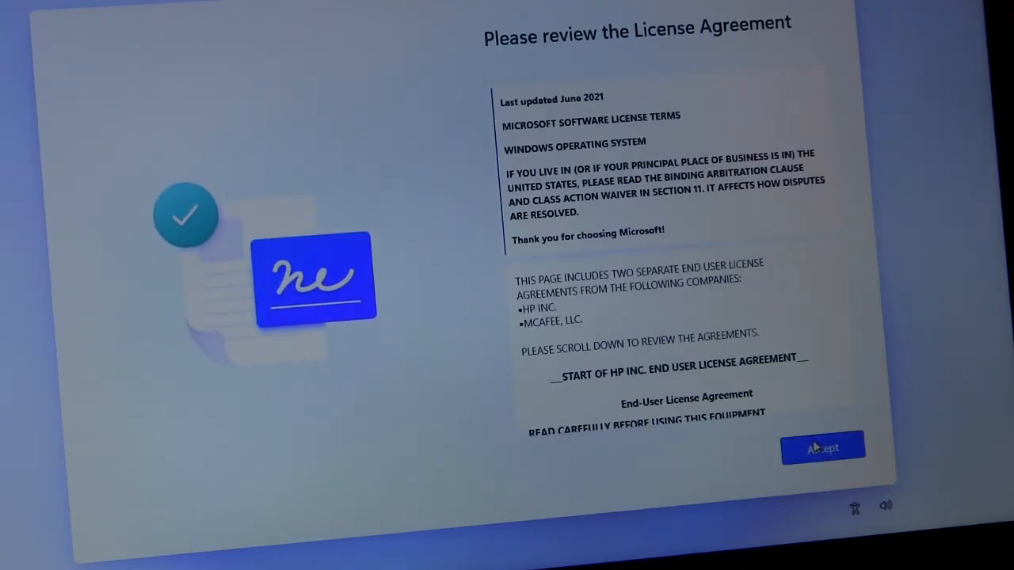
{"action": "left_click", "coordinate": [822, 446]}
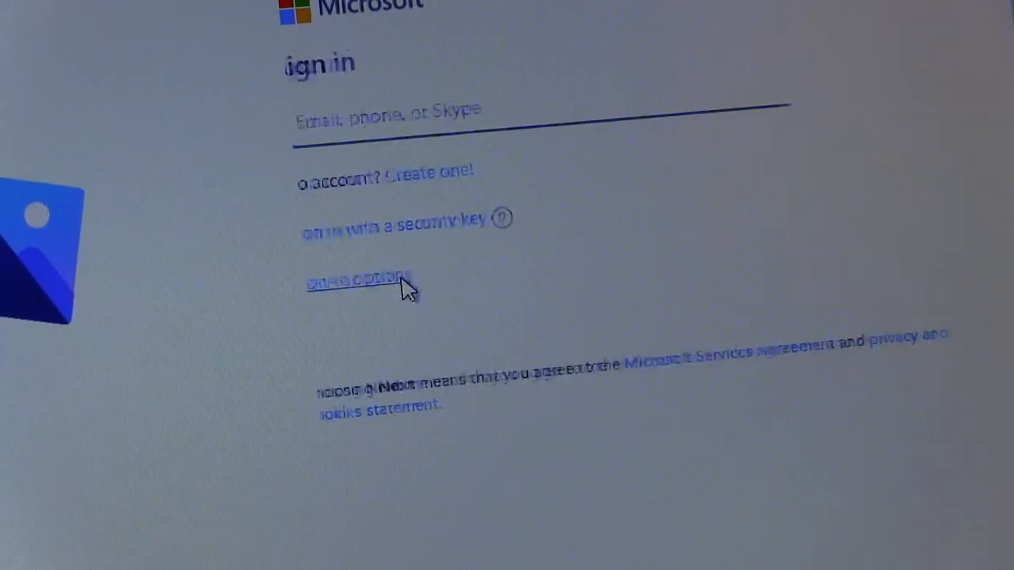
{"action": "left_click", "coordinate": [361, 282]}
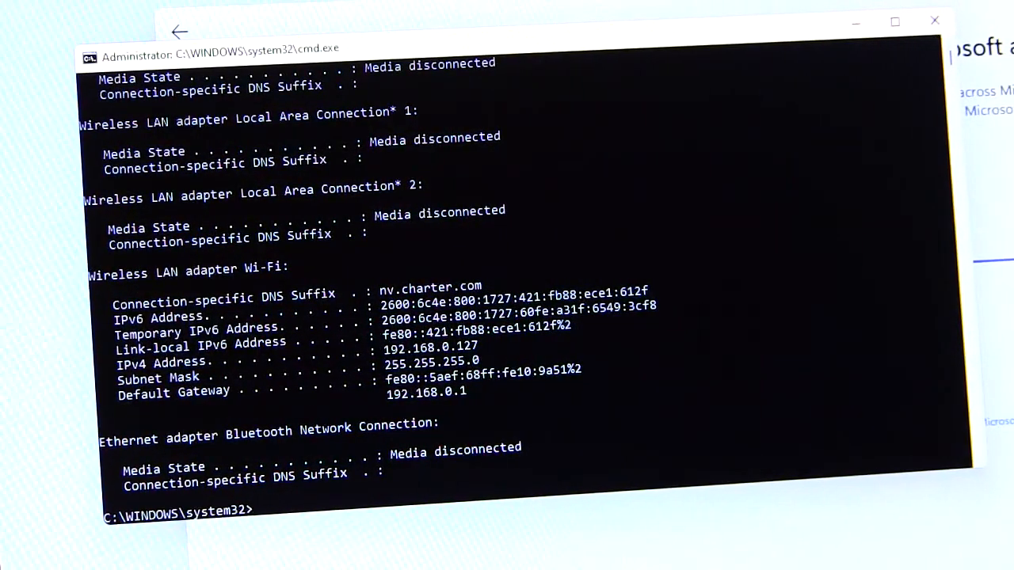
Release the Wi-Fi adapter's IPv4 address with ipconfig /release, then ping yahoo.com to test connectivity.
{"action": "type", "text": "ipconfig /rele"}
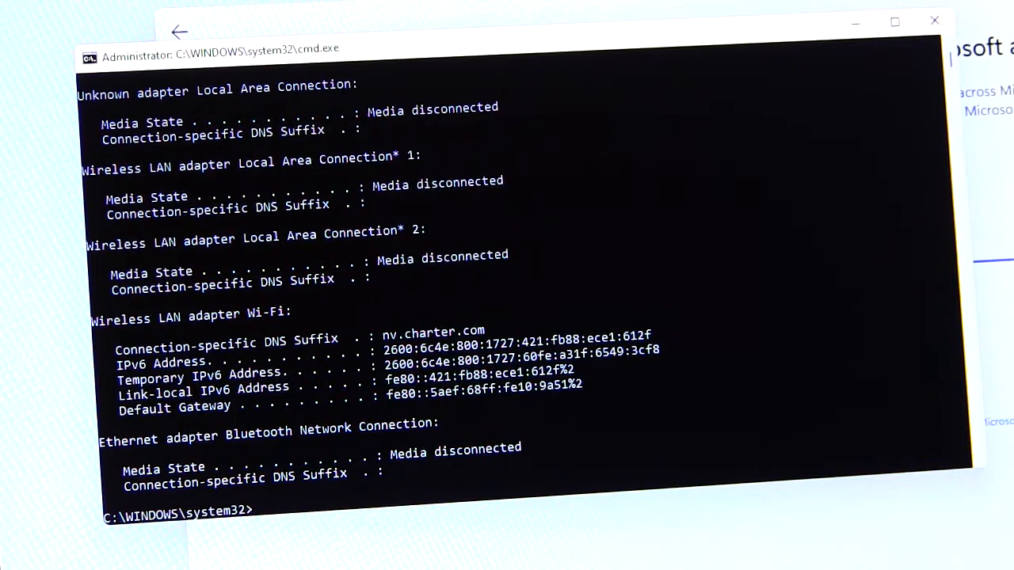
{"action": "type", "text": "p"}
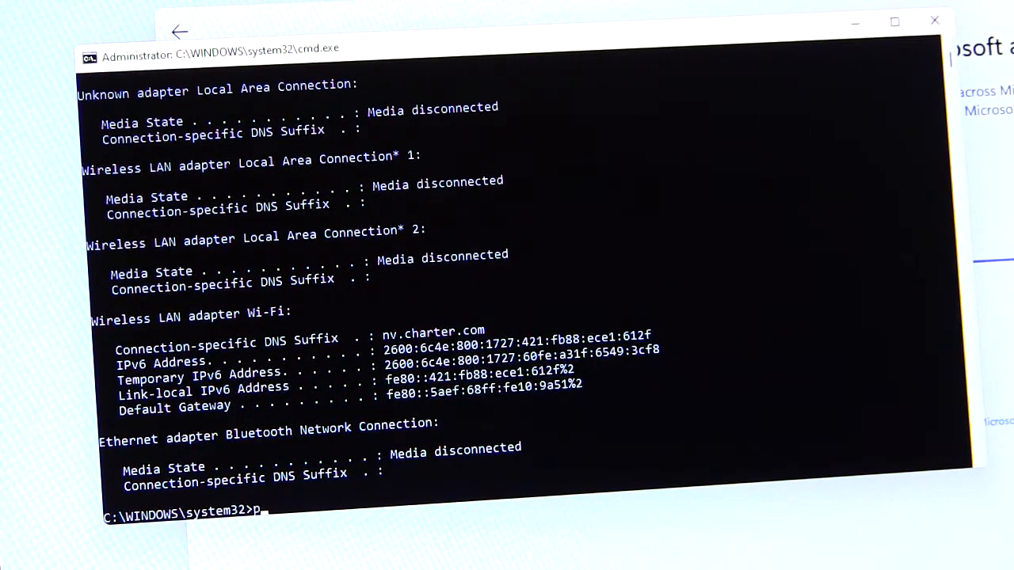
{"action": "type", "text": "ping yahoo.com"}
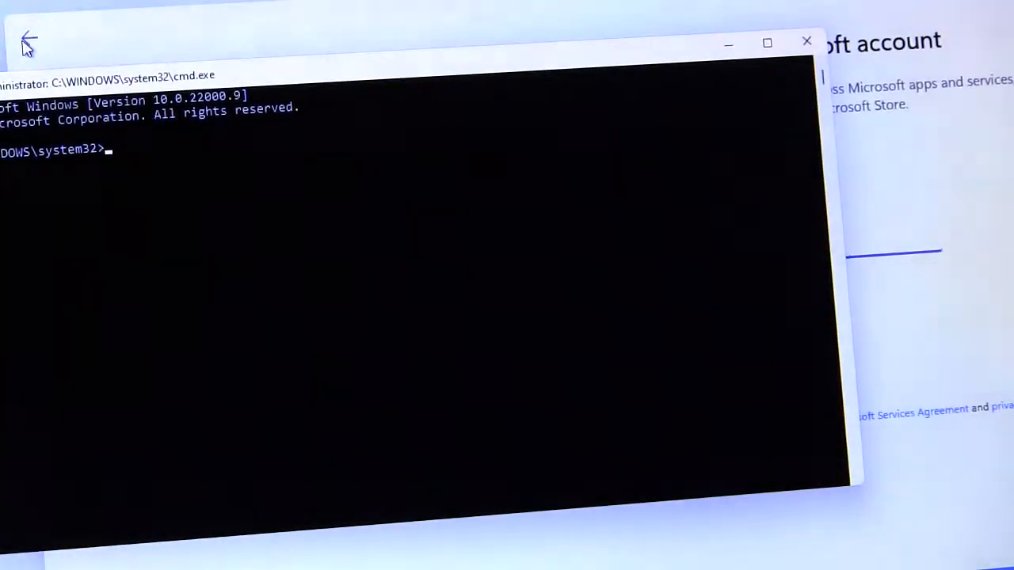
Enter the control command at a fresh prompt without running it yet.
{"action": "type", "text": "control"}
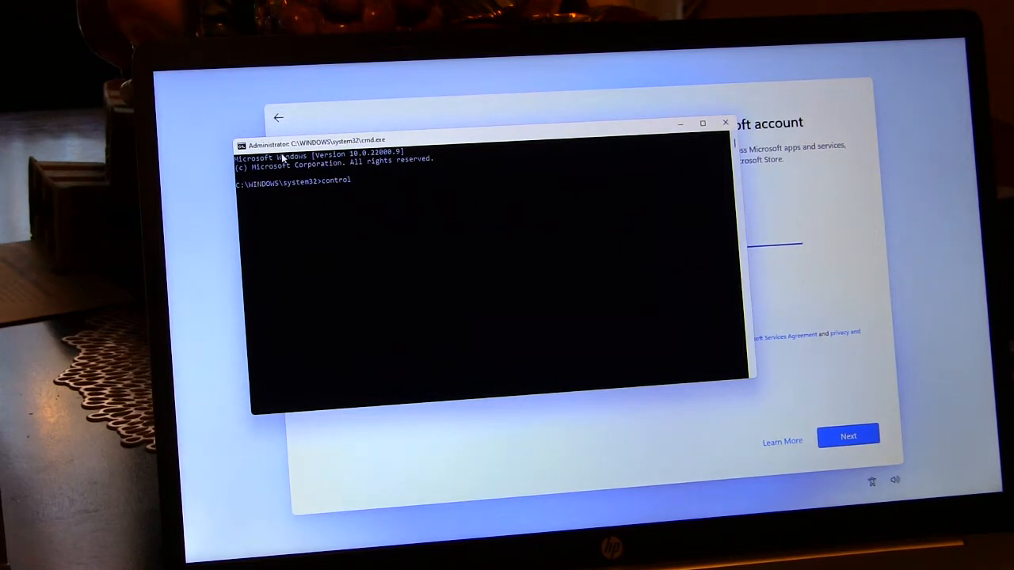
Launch Control Panel, go to Network Connections and disable the Wi-Fi adapter.
{"action": "key", "text": "Enter"}
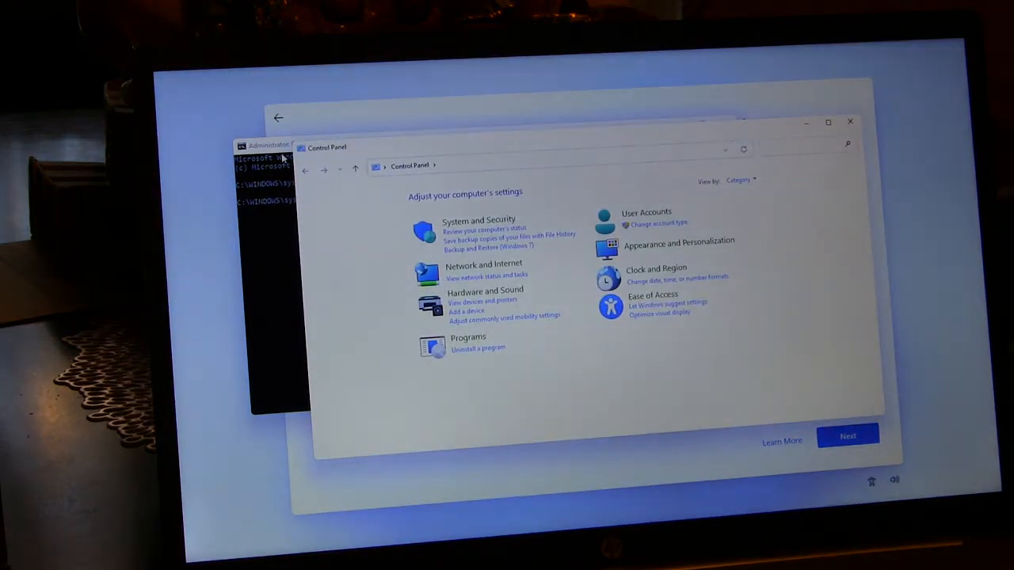
{"action": "mouse_move", "coordinate": [608, 203]}
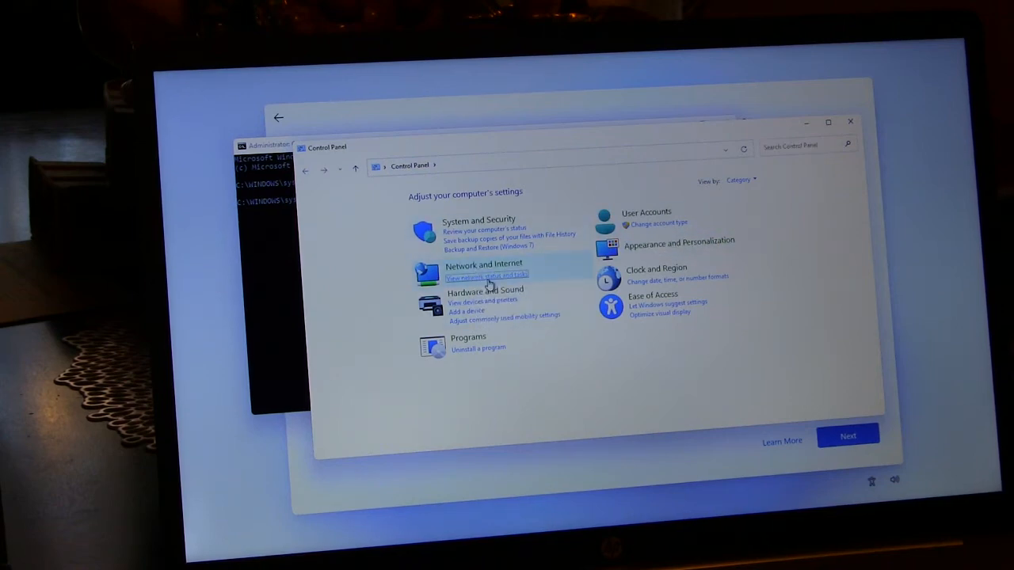
{"action": "left_click", "coordinate": [485, 275]}
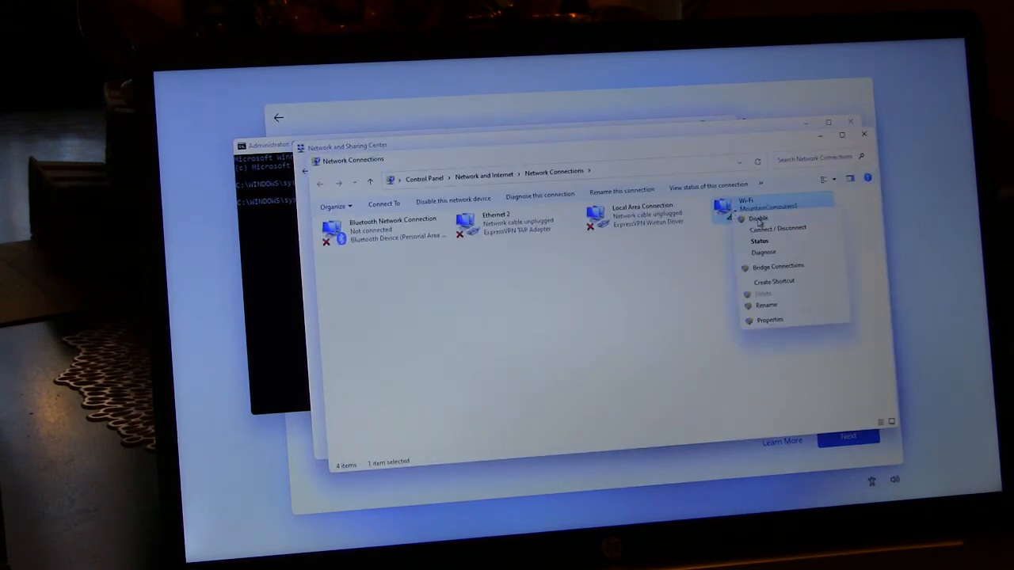
{"action": "left_click", "coordinate": [757, 218]}
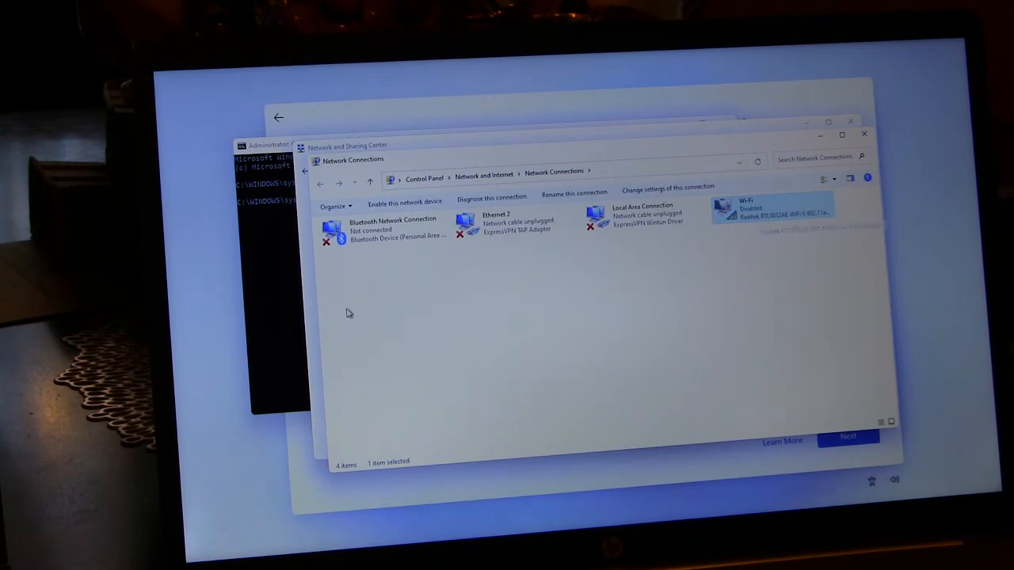
{"action": "mouse_move", "coordinate": [333, 442]}
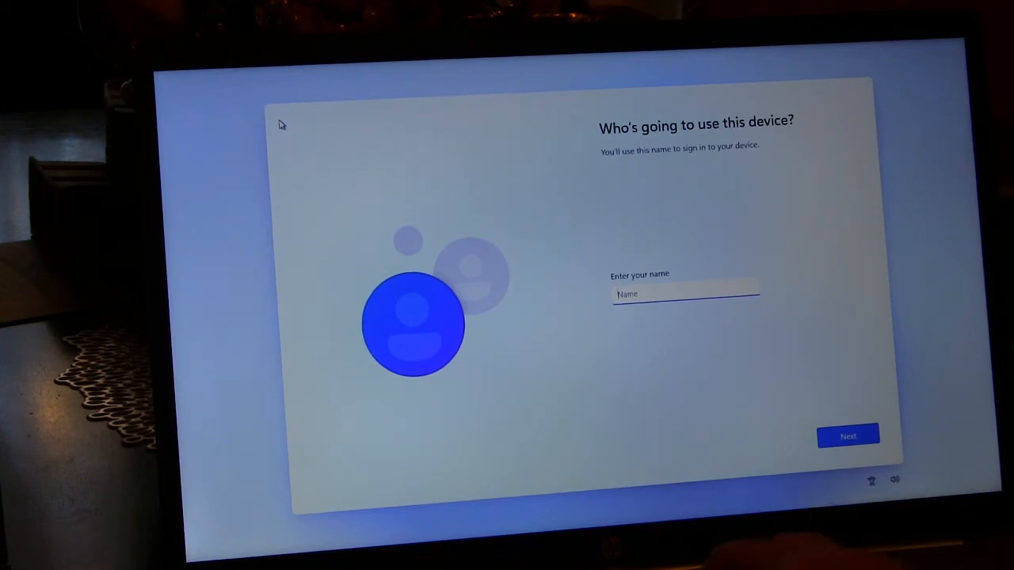
Name the local user account 'Anette' and continue to the next page.
{"action": "type", "text": "Anette"}
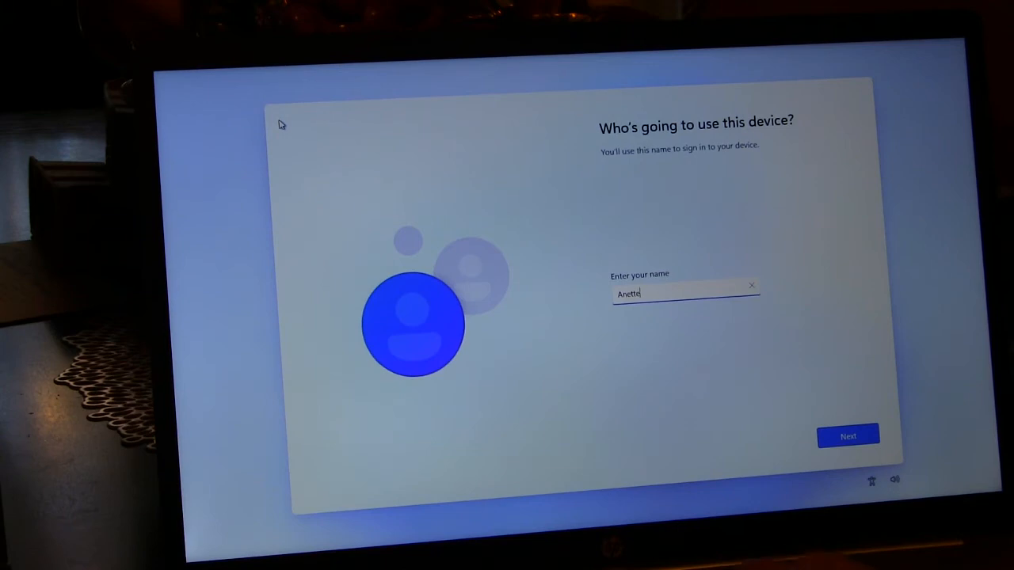
{"action": "left_click", "coordinate": [847, 436]}
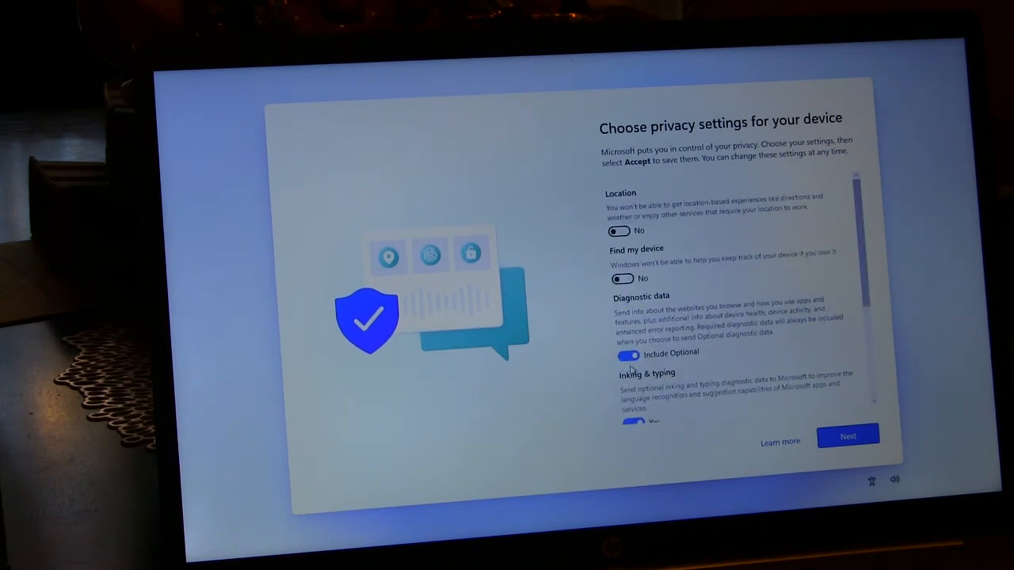
Set diagnostic data to required only, turn off inking & typing and tailored experiences, and accept.
{"action": "left_click", "coordinate": [627, 355]}
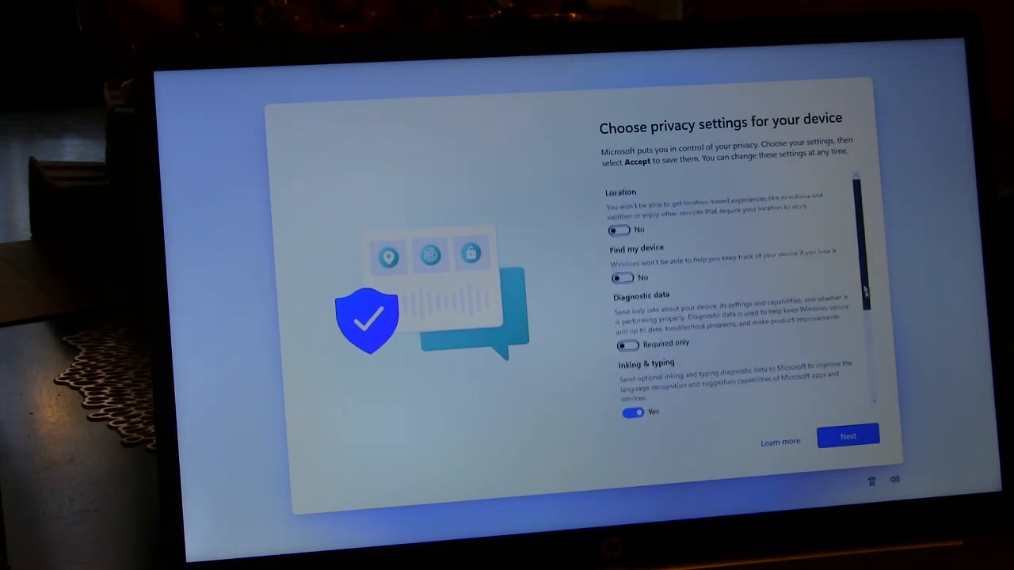
{"action": "scroll", "scroll_direction": "down", "scroll_amount": 3}
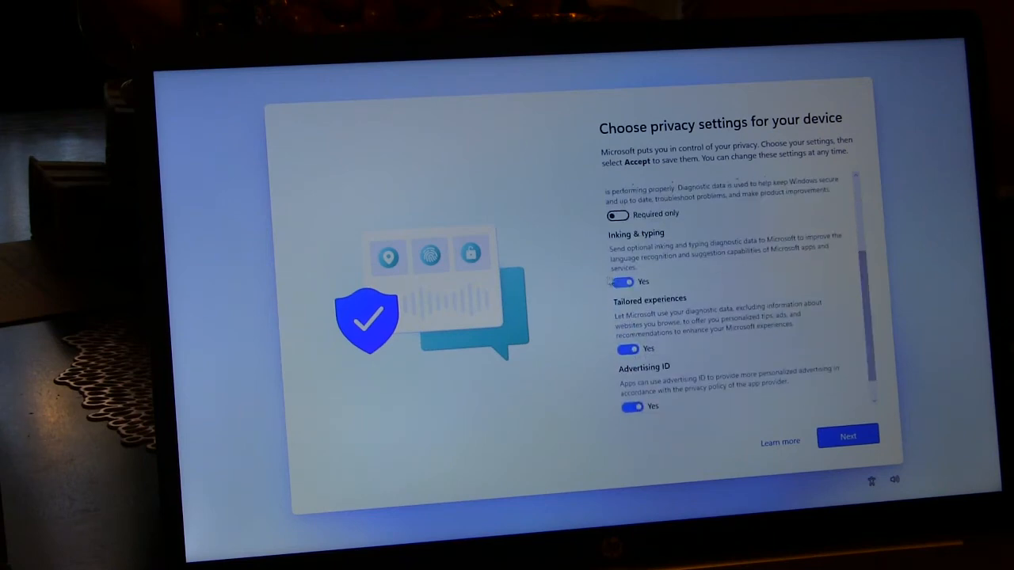
{"action": "left_click", "coordinate": [621, 282]}
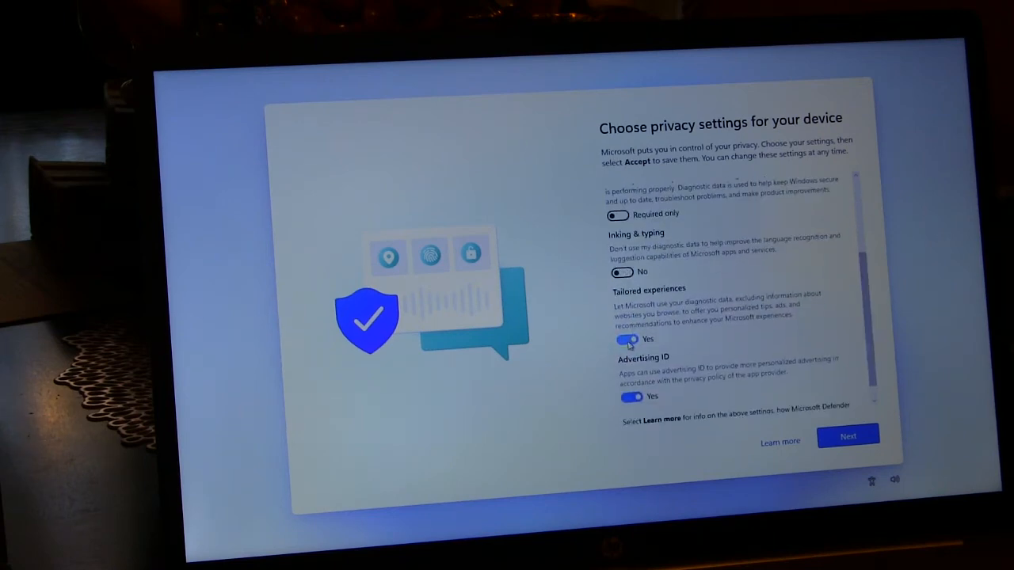
{"action": "left_click", "coordinate": [625, 338]}
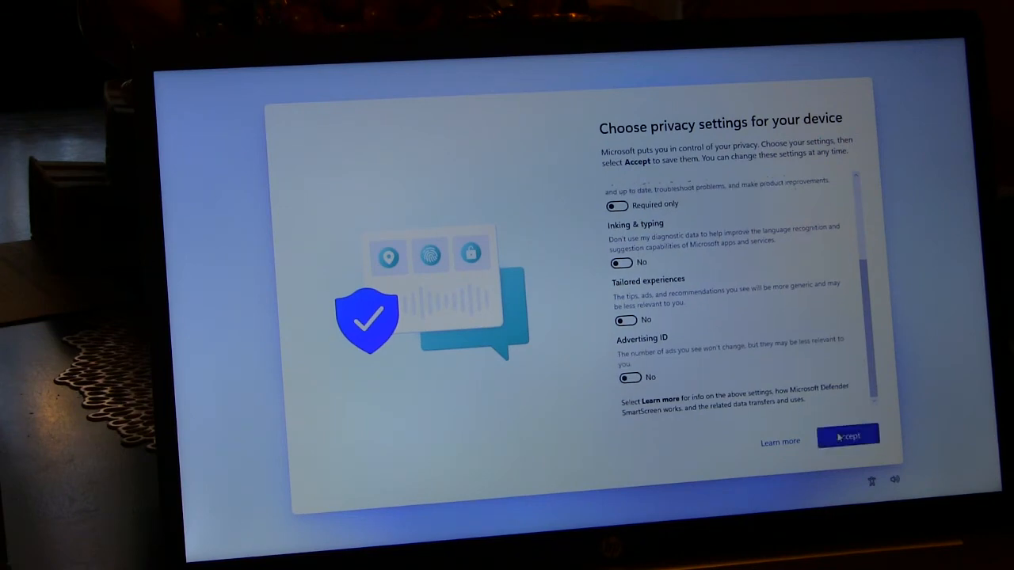
{"action": "left_click", "coordinate": [847, 436]}
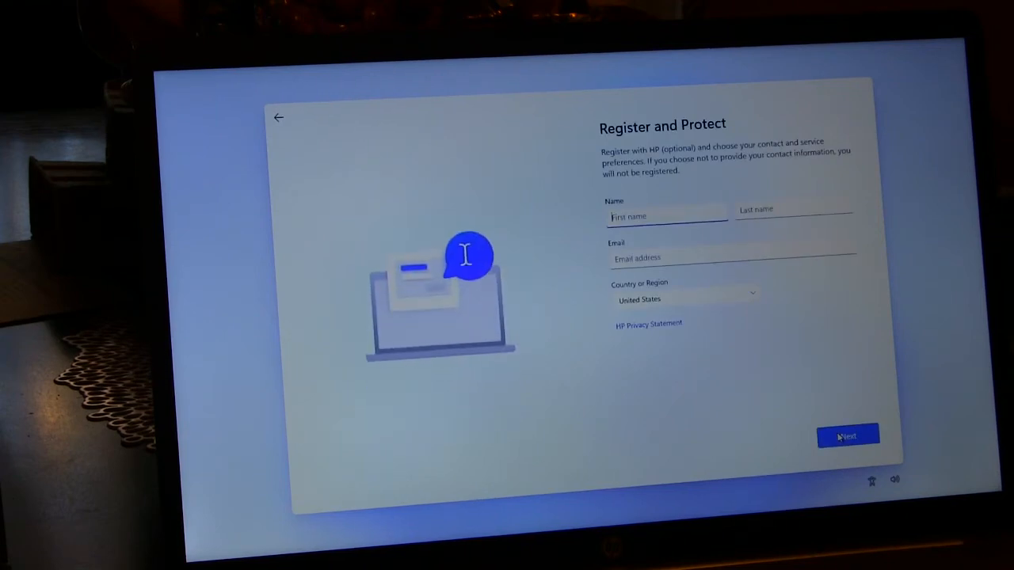
Skip the HP Register and Protect form with all fields left empty.
{"action": "left_click", "coordinate": [847, 436]}
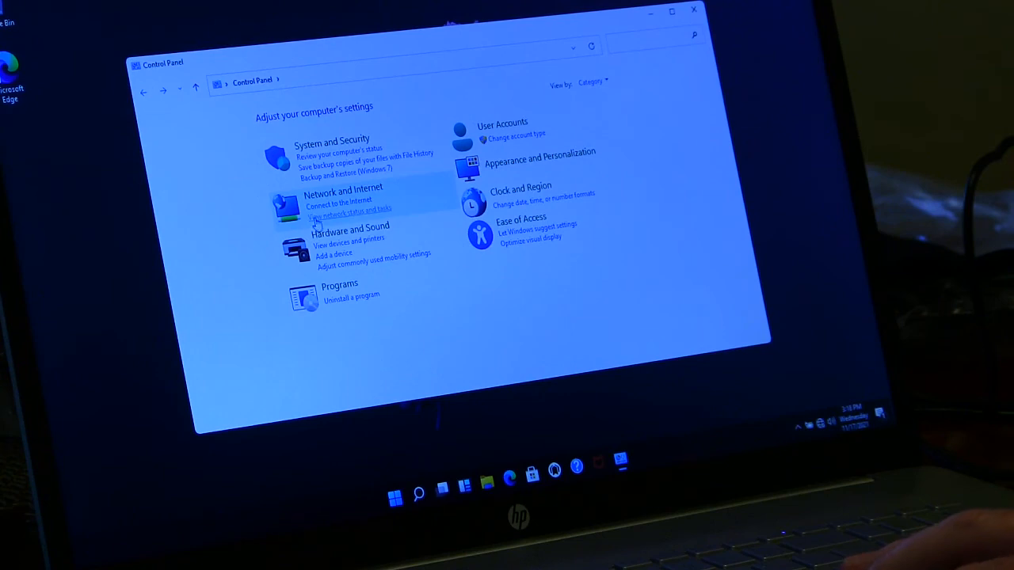
Go to Network Connections and enable the disabled Wi-Fi adapter from its context menu.
{"action": "left_click", "coordinate": [349, 209]}
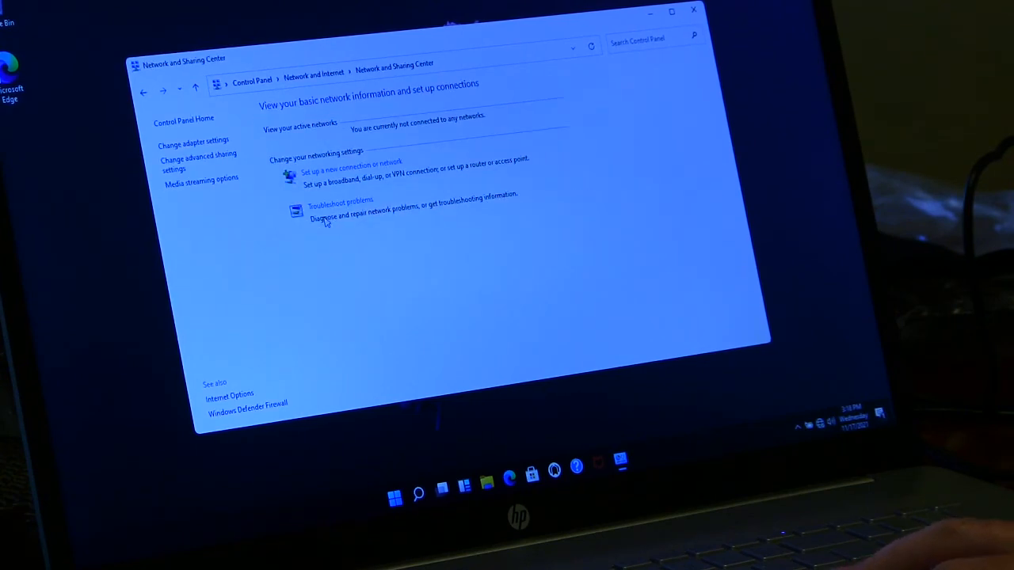
{"action": "left_click", "coordinate": [194, 139]}
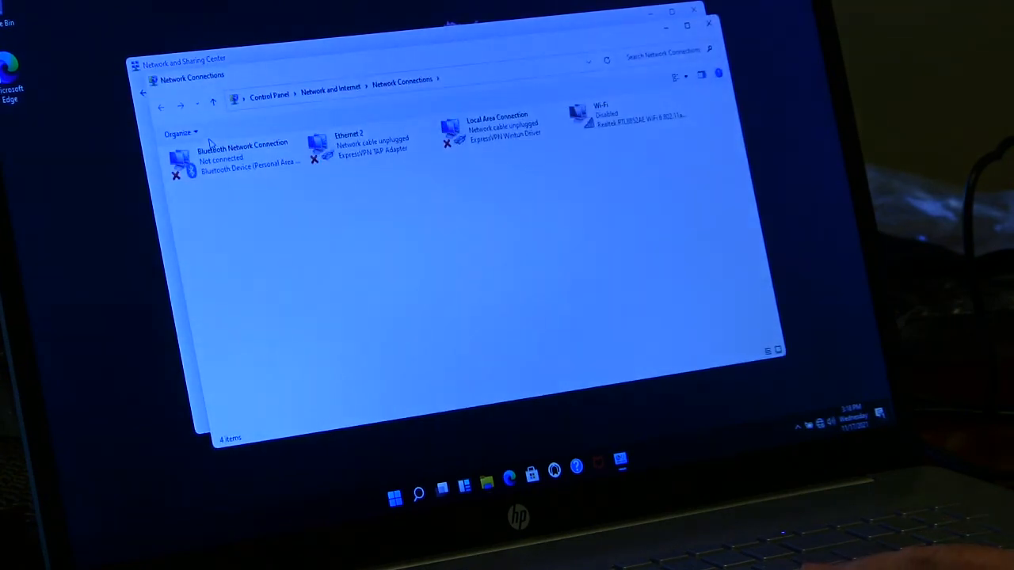
{"action": "left_click", "coordinate": [626, 114]}
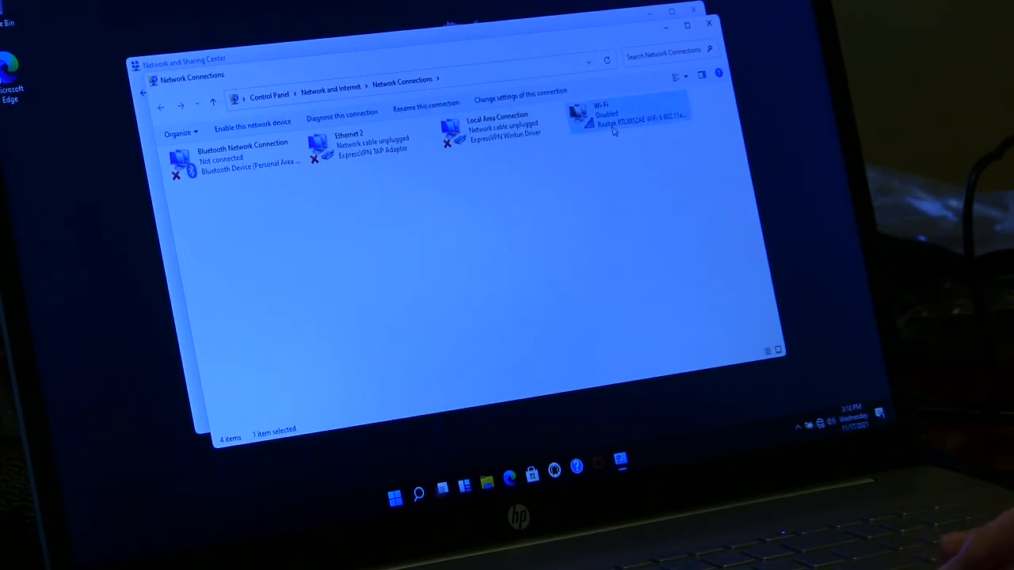
{"action": "right_click", "coordinate": [625, 114]}
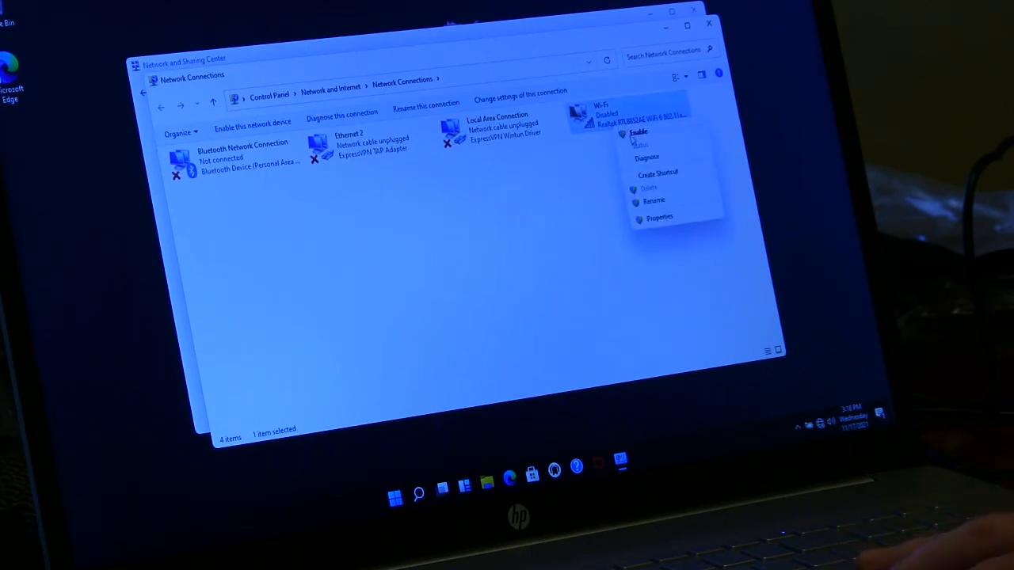
{"action": "left_click", "coordinate": [640, 131]}
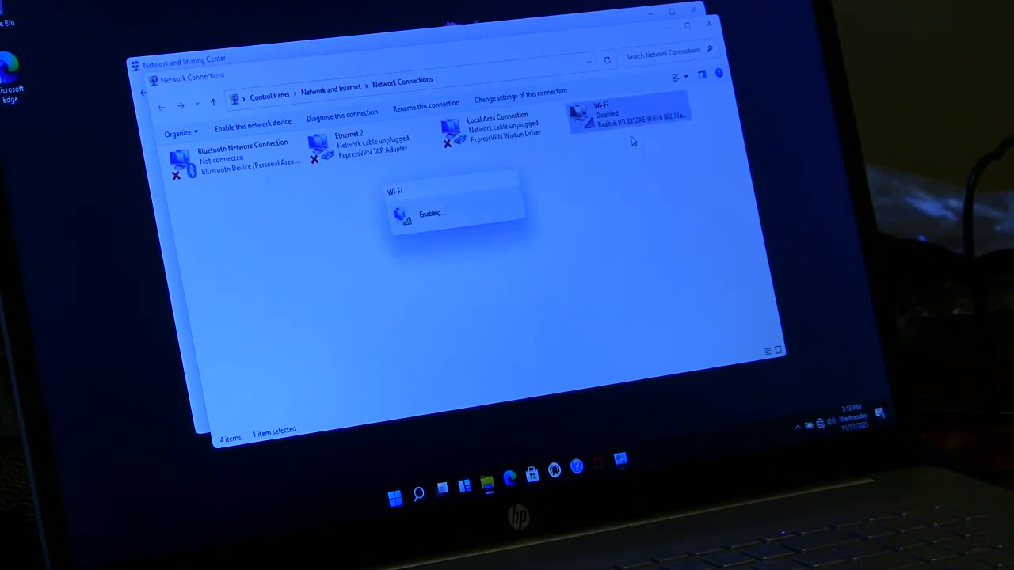